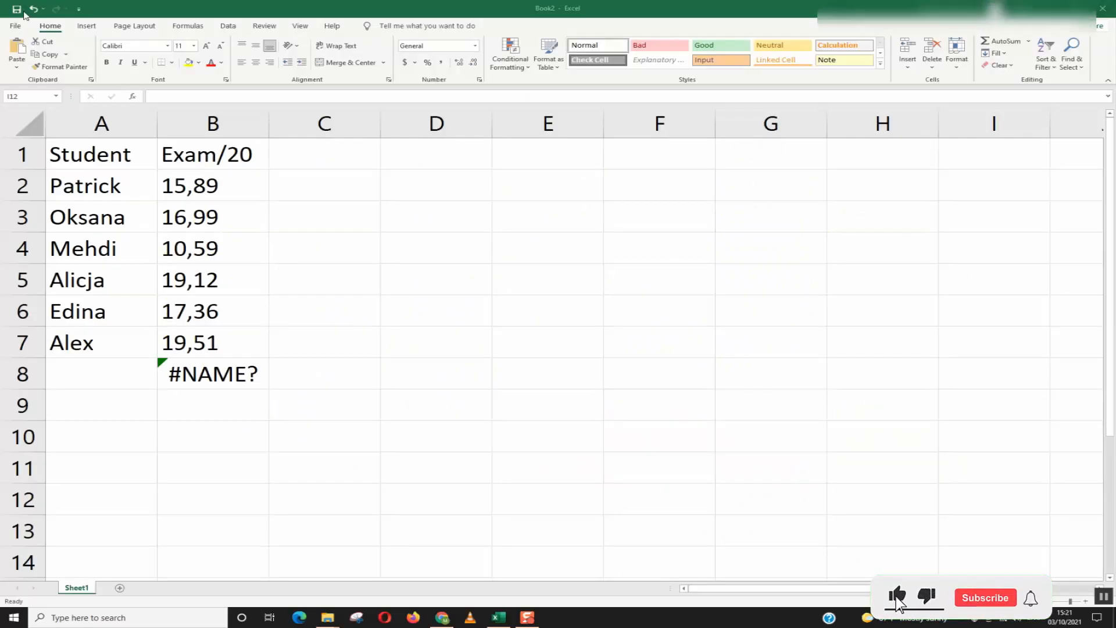
Step: Select the whole exam score column B
click(984, 597)
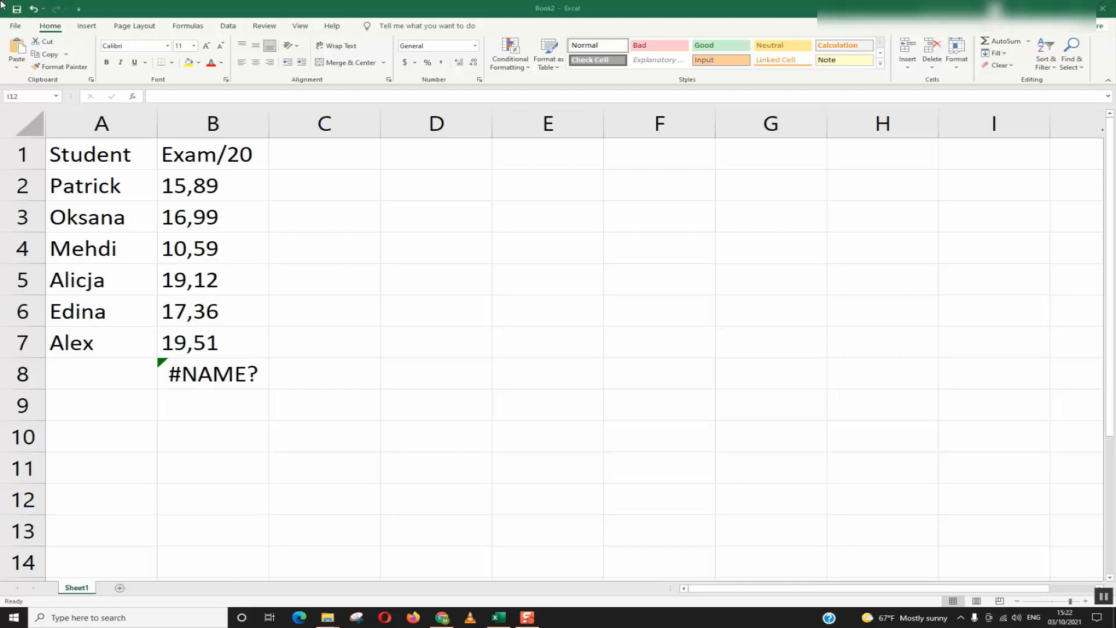
click(992, 499)
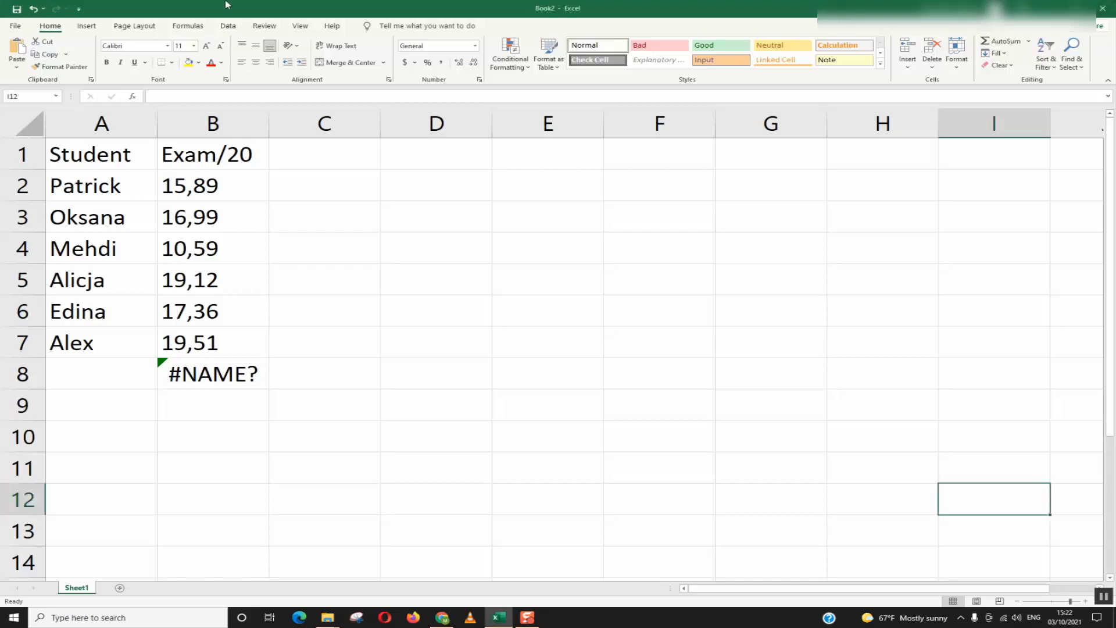
mouse_move(226, 190)
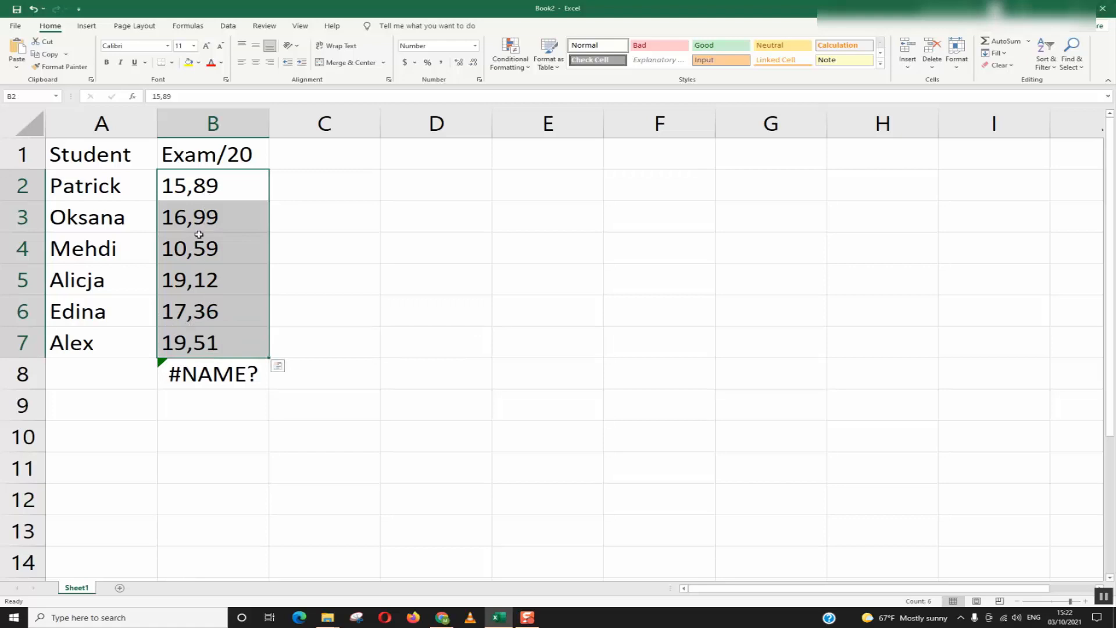
mouse_move(203, 288)
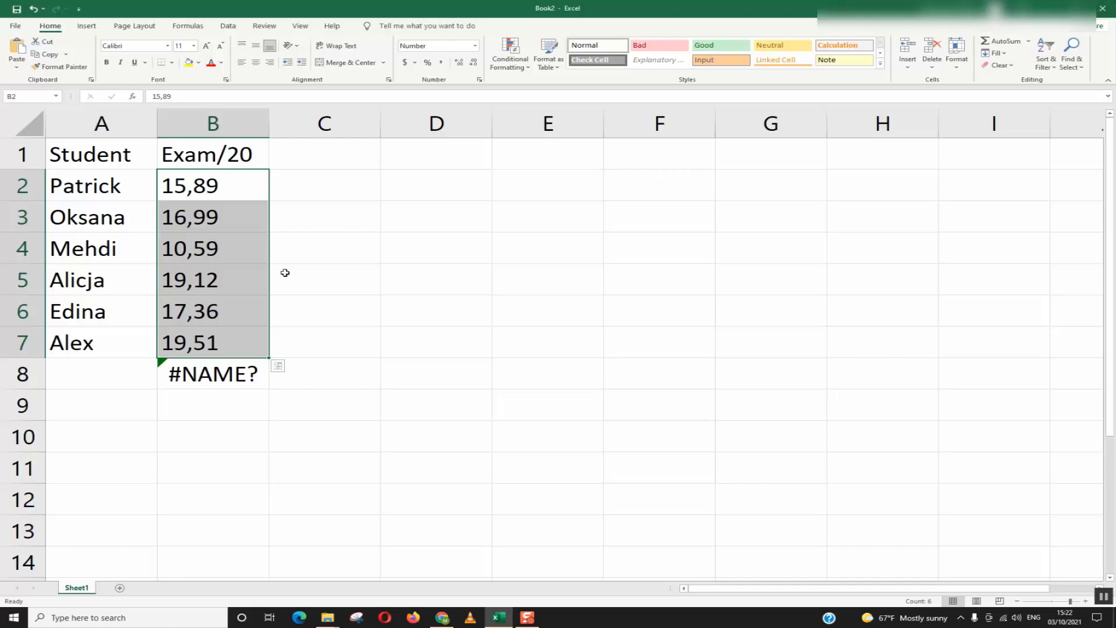
click(212, 185)
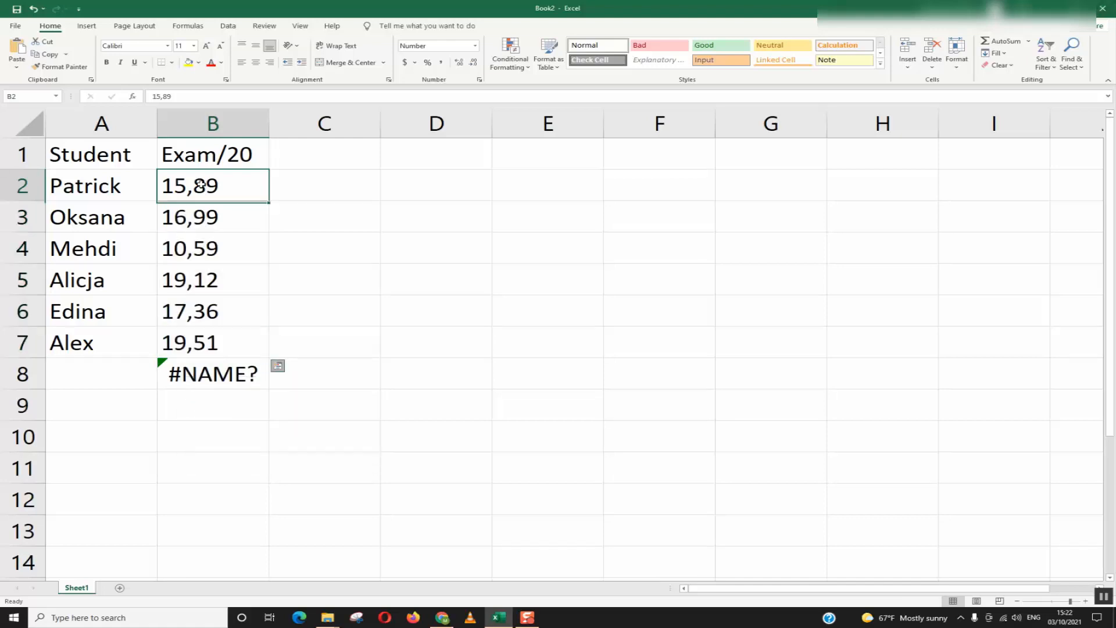
click(212, 123)
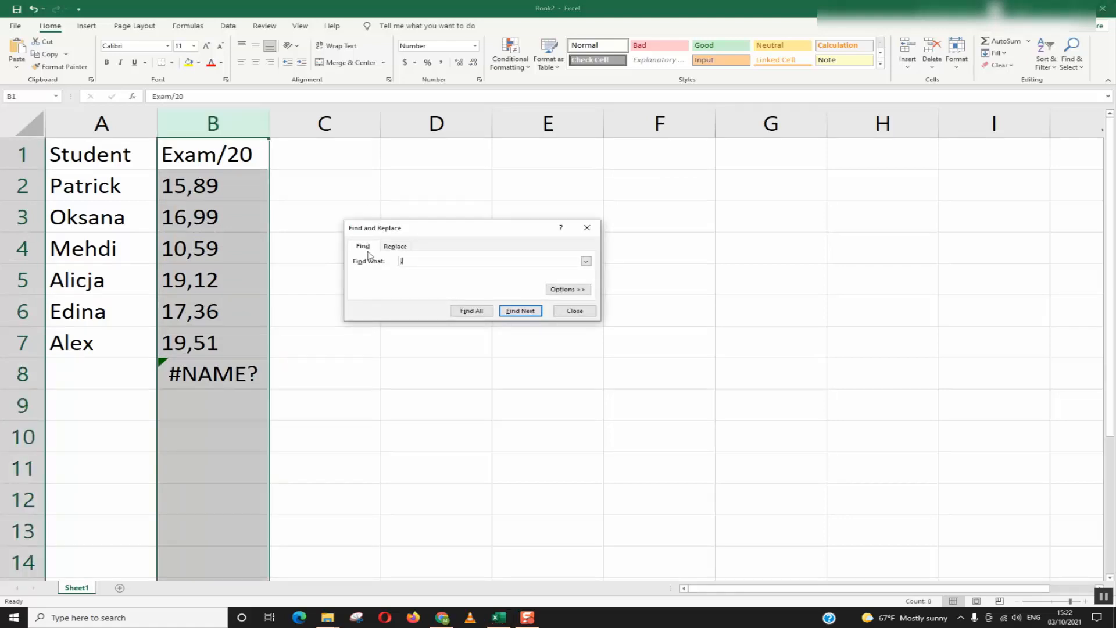
Step: Replace every comma with a dot in column B, confirming the six replacements
click(395, 247)
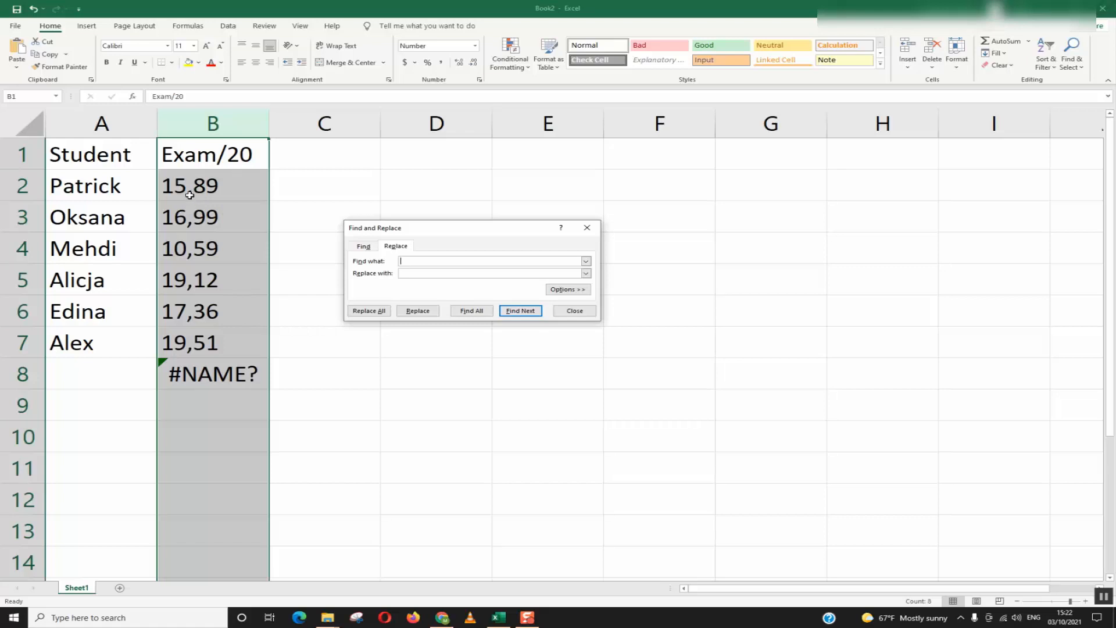
text(,)
click(491, 273)
text(.)
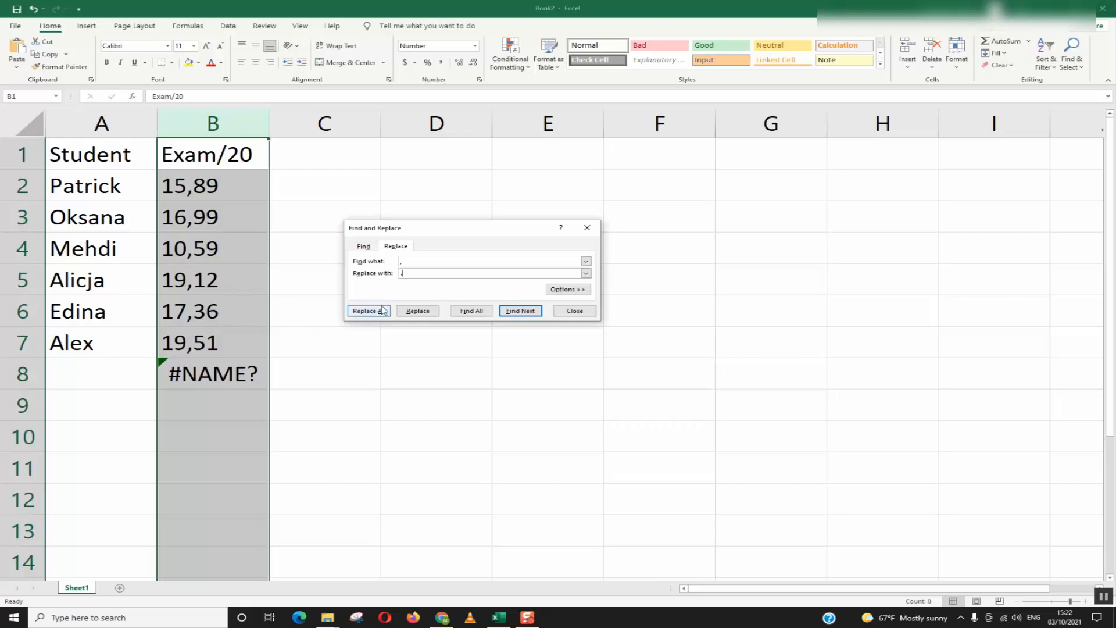
click(368, 311)
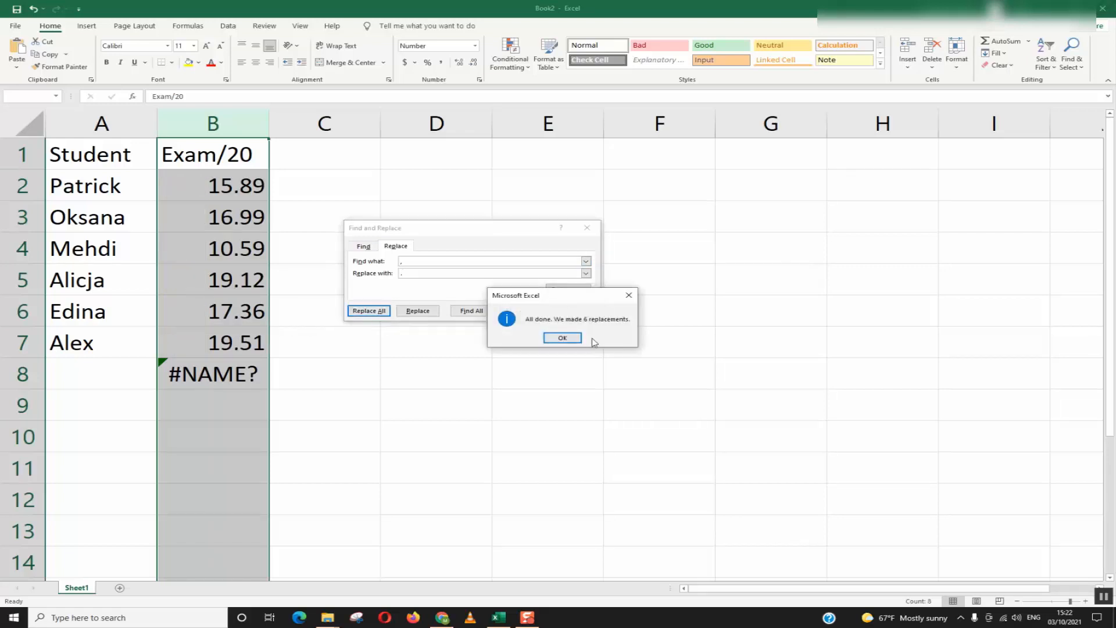
click(561, 337)
text(=sum)
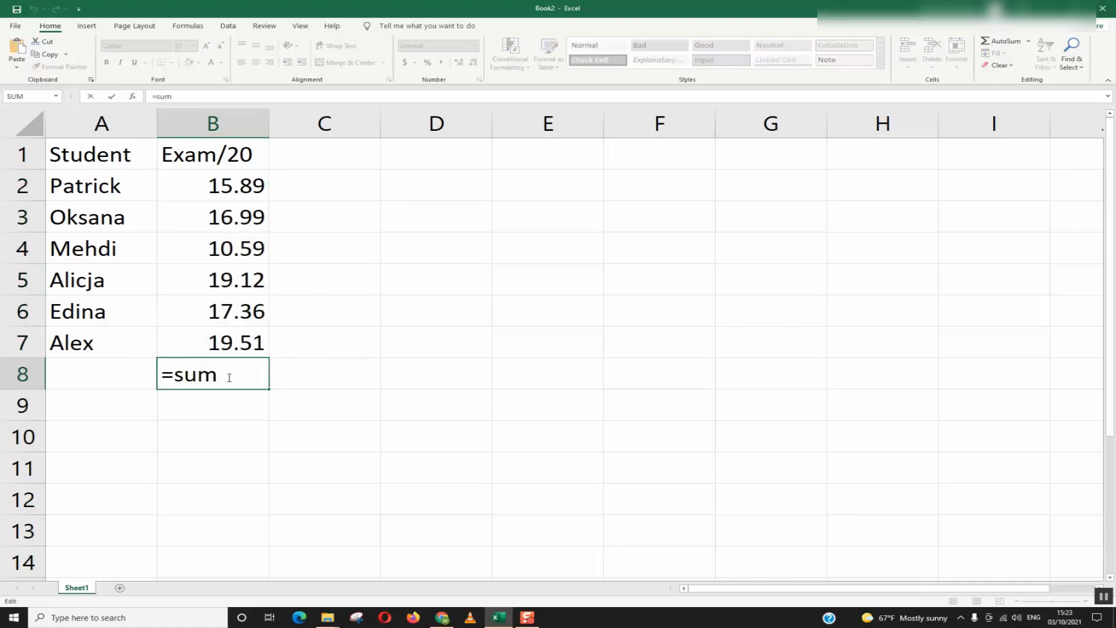
Step: Enter =SUM(B2:B8) in B8 and dismiss the circular reference warning, leaving 0.00
text((B2:B8)
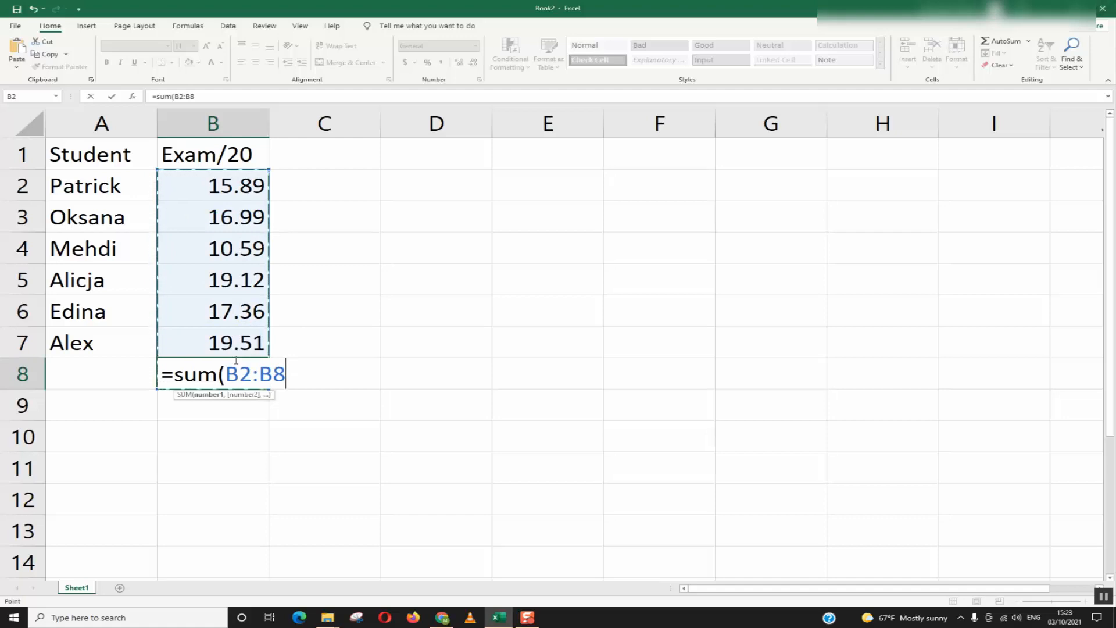
key(Return)
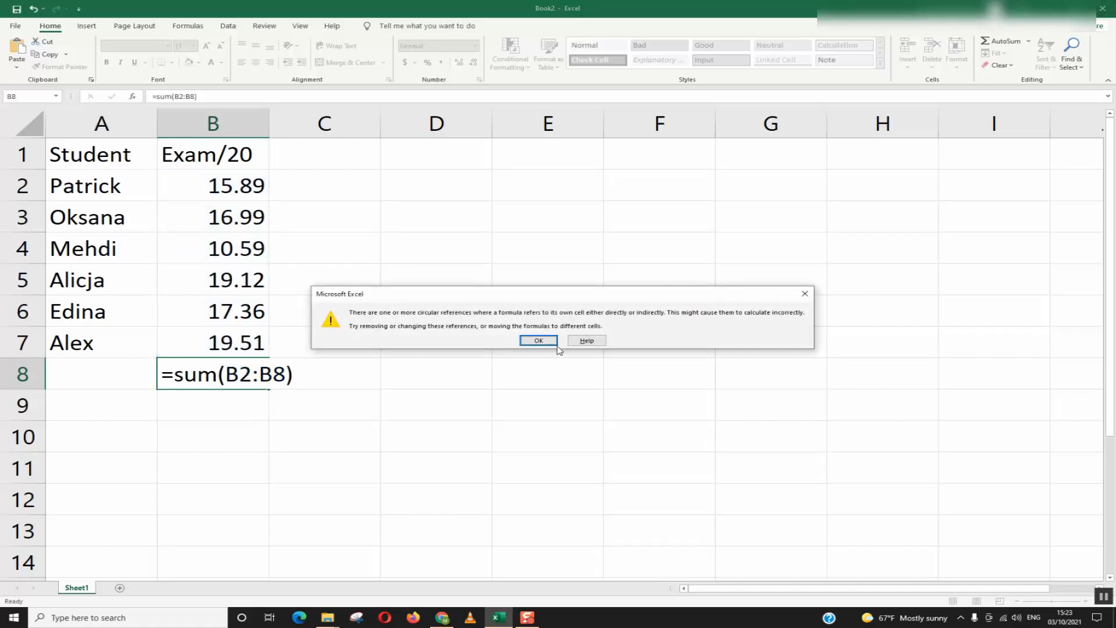
click(539, 339)
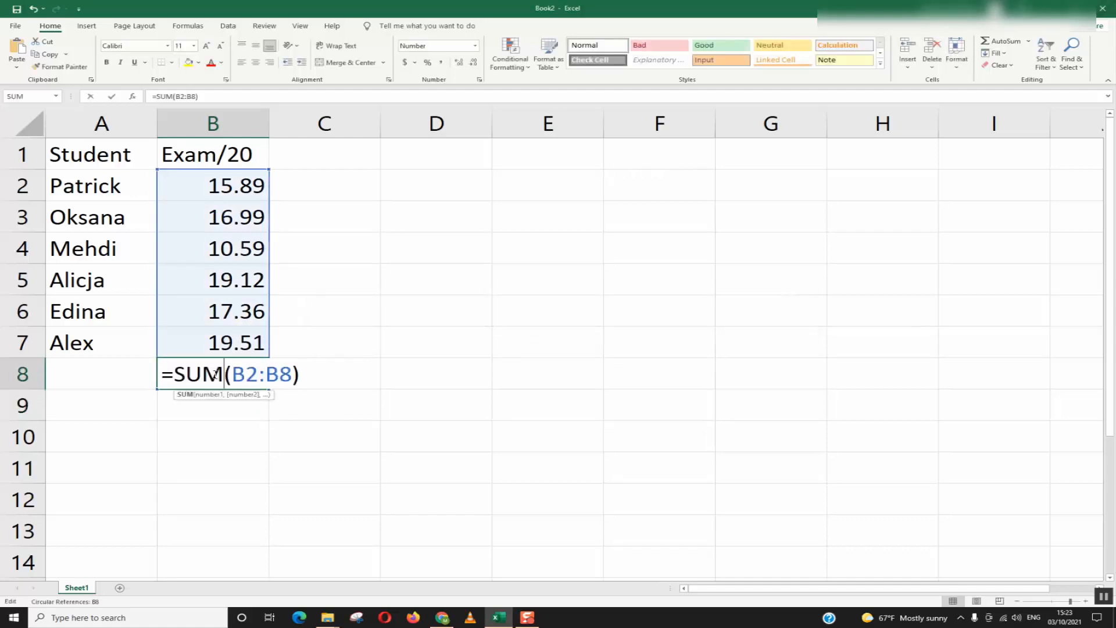
key(Return)
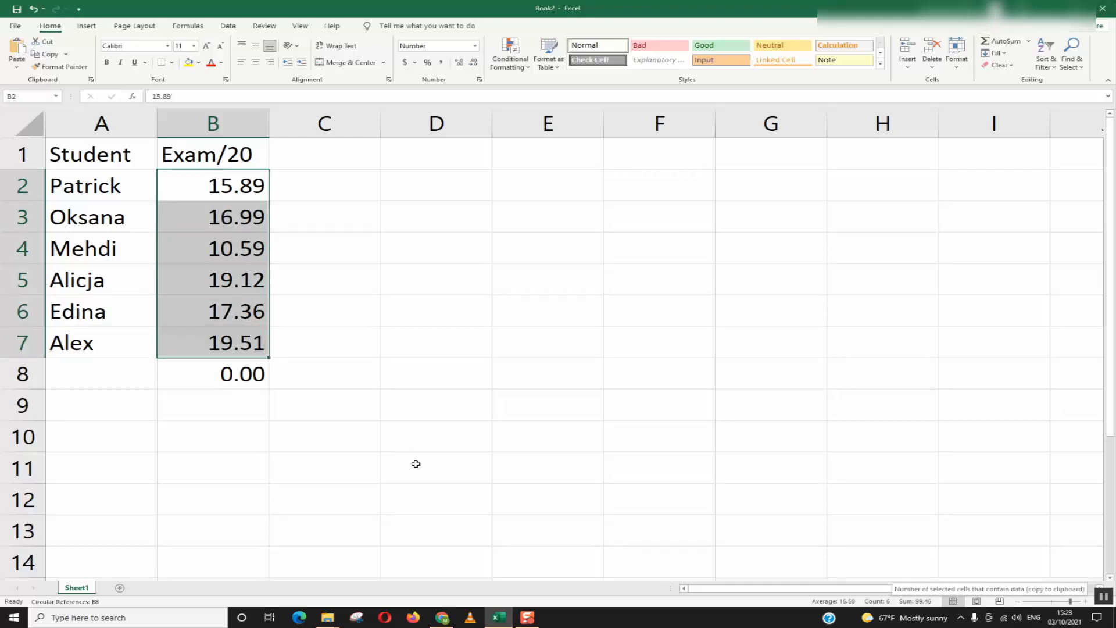
Step: Retype B8 as =SUM(B2:B7) and check the 99.46 total in the formula bar
text(=)
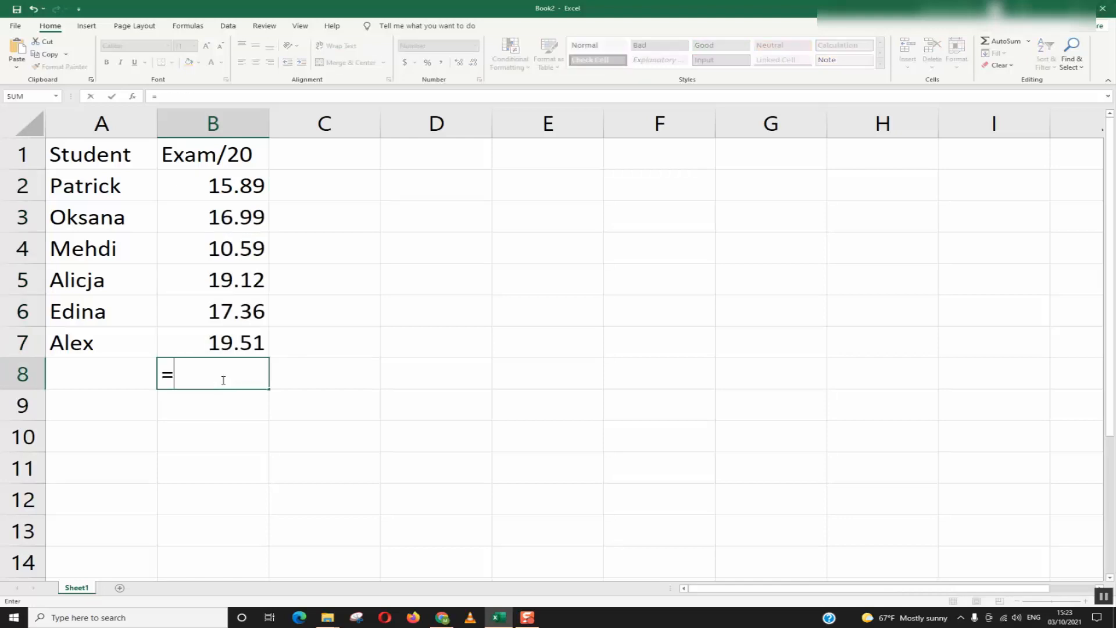
text(SUM)
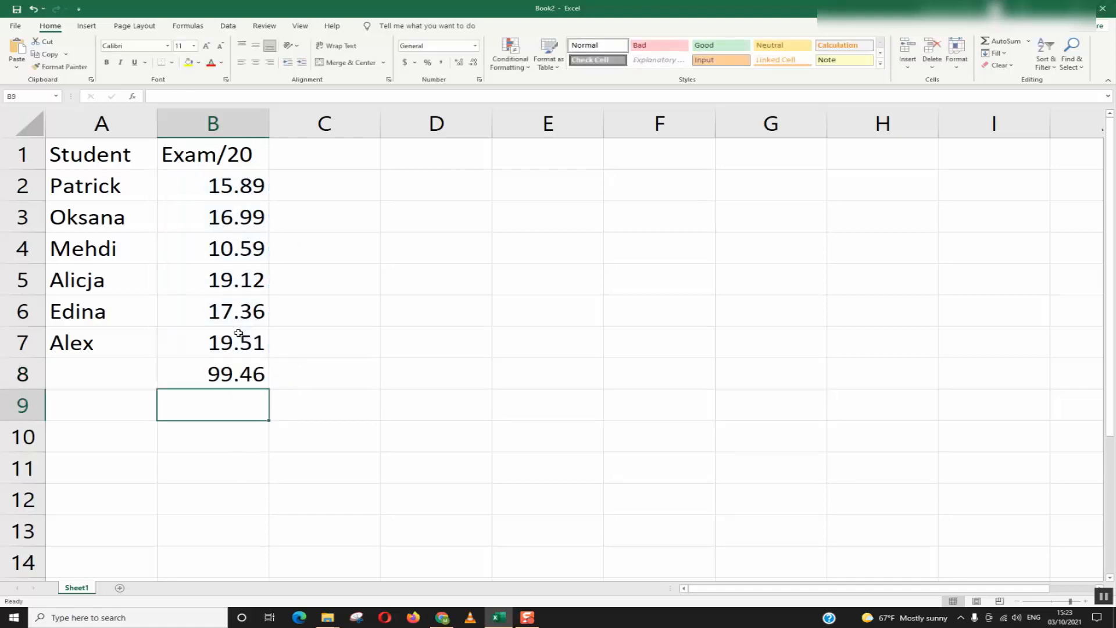
click(212, 373)
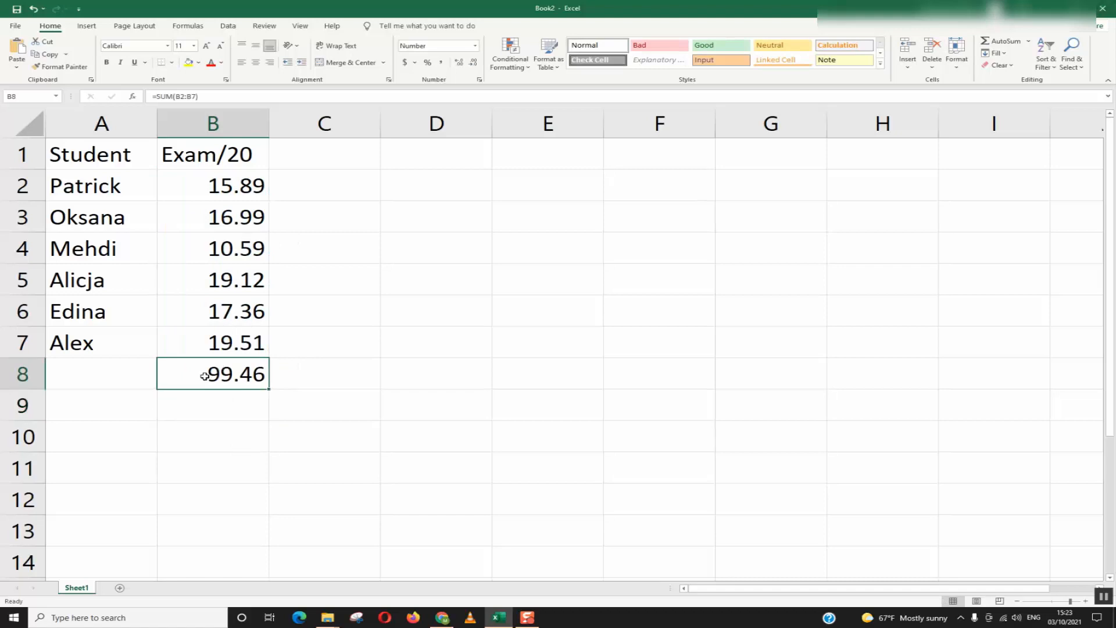
mouse_move(212, 184)
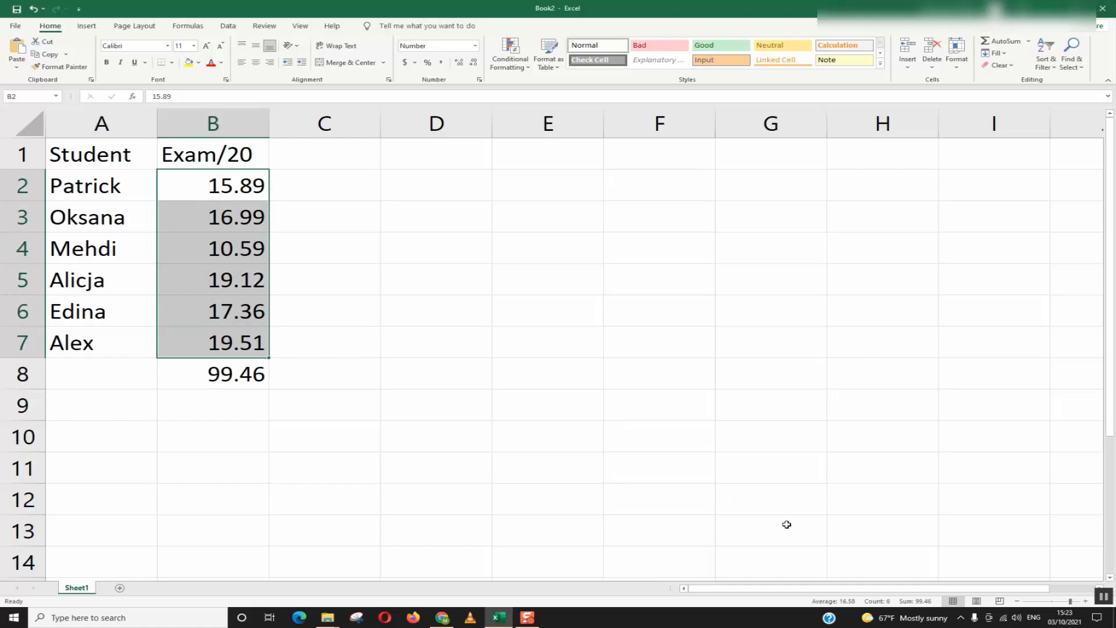
mouse_move(374, 326)
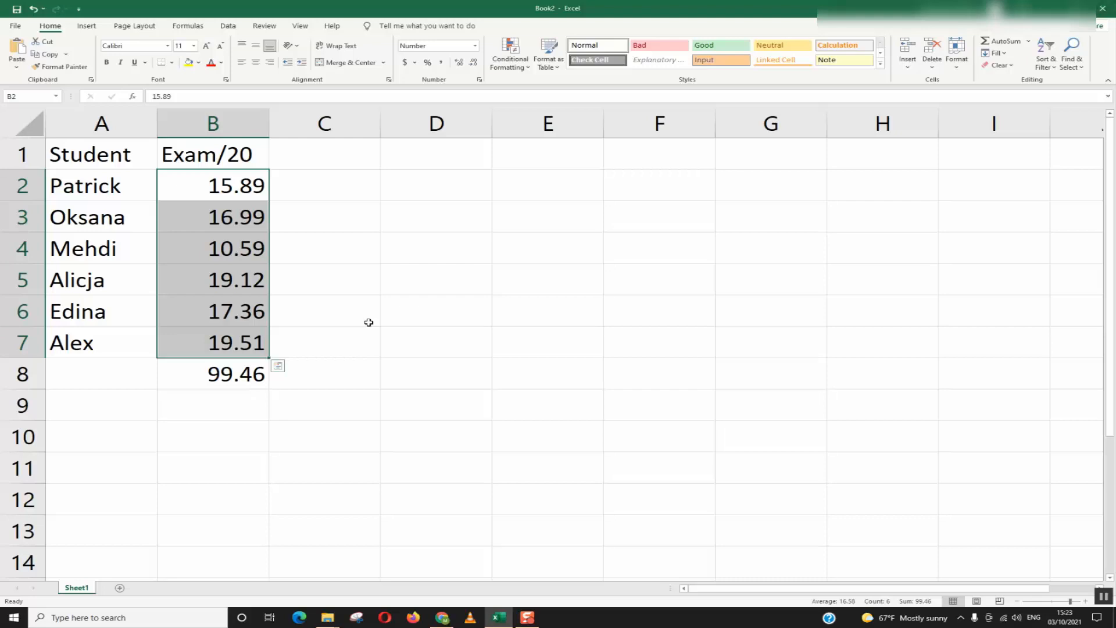
click(435, 247)
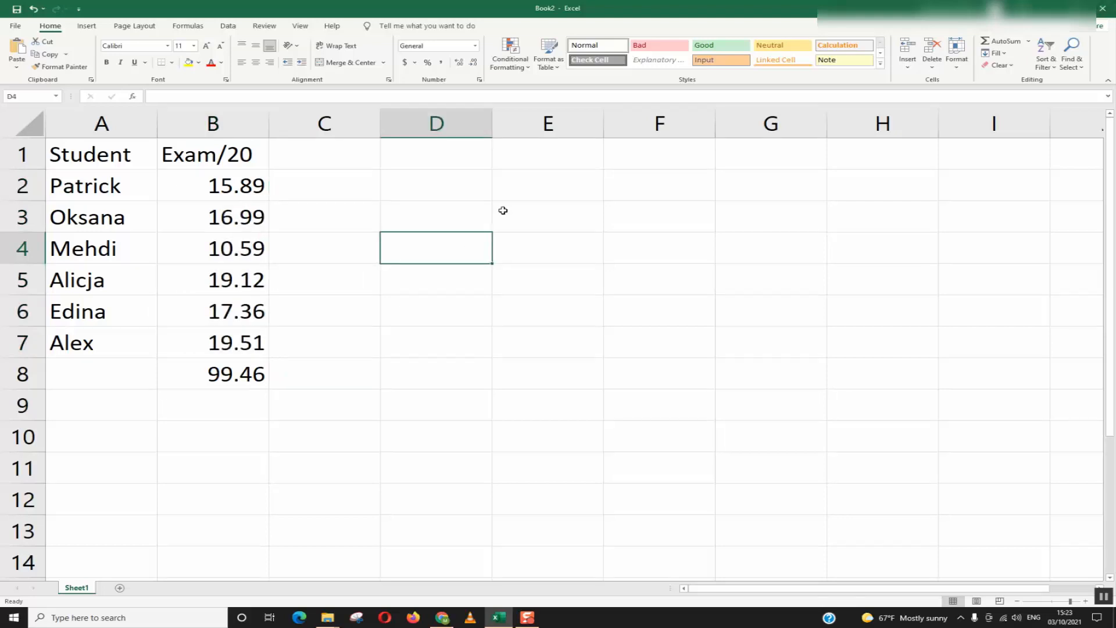
mouse_move(1046, 450)
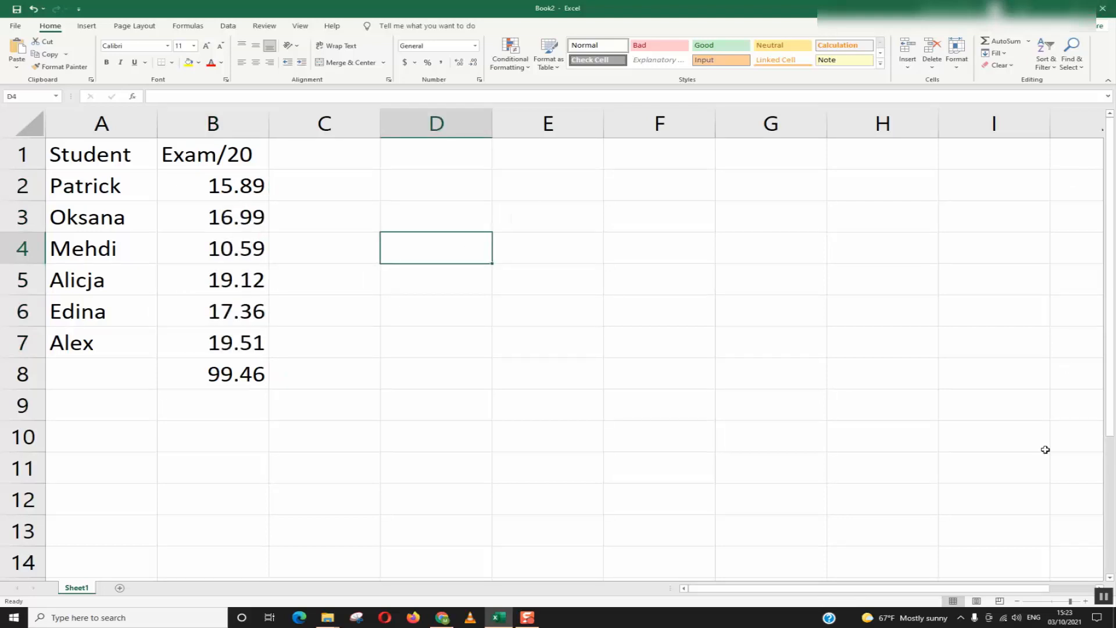